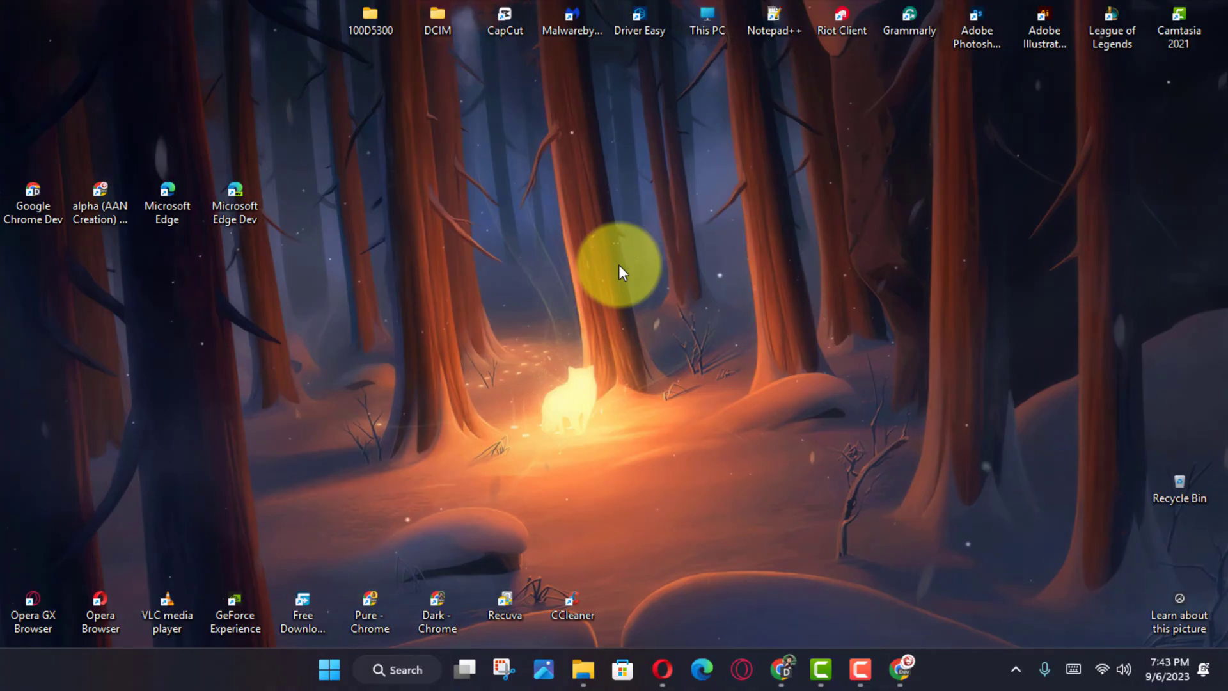
pyautogui.moveTo(581, 316)
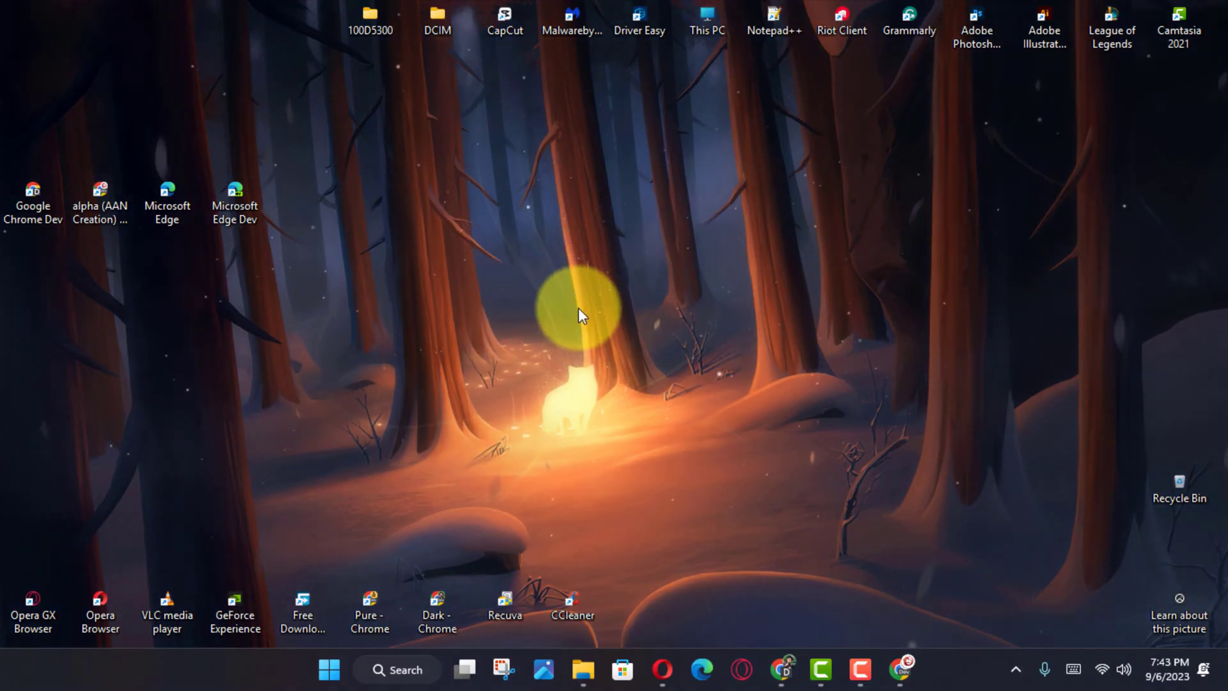
pyautogui.moveTo(904, 675)
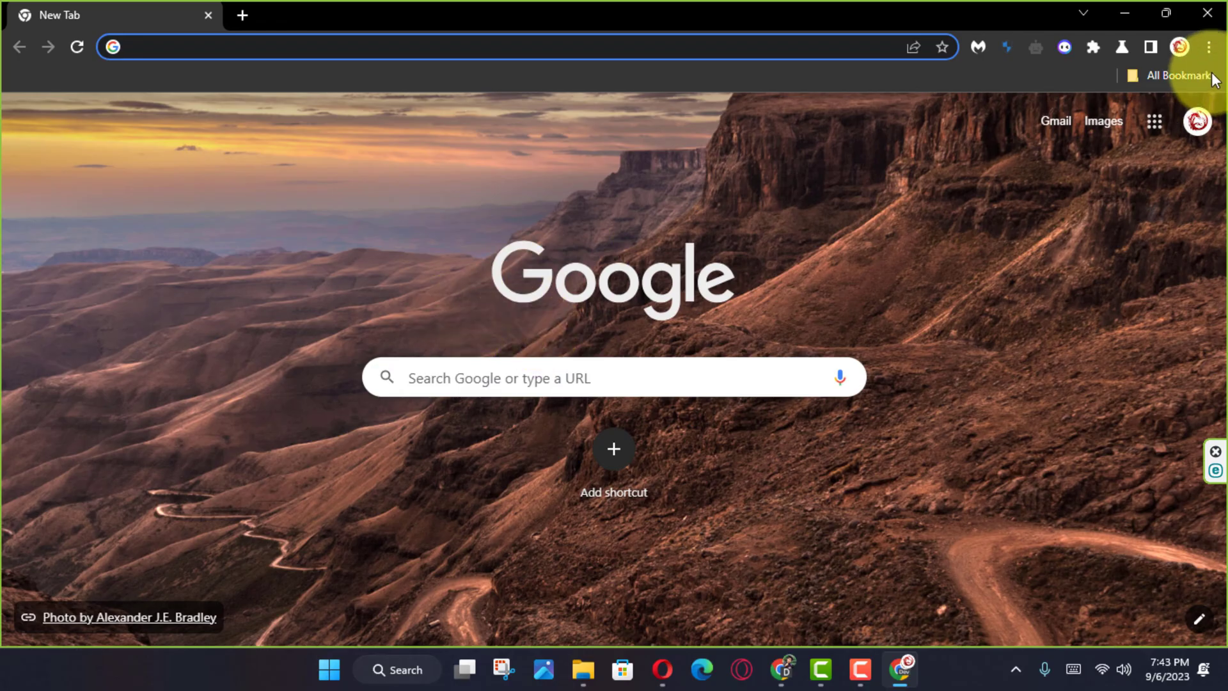
# Navigate from the Chrome menu through Settings and Autofill to Google Password Manager's own Settings page.
pyautogui.click(1208, 47)
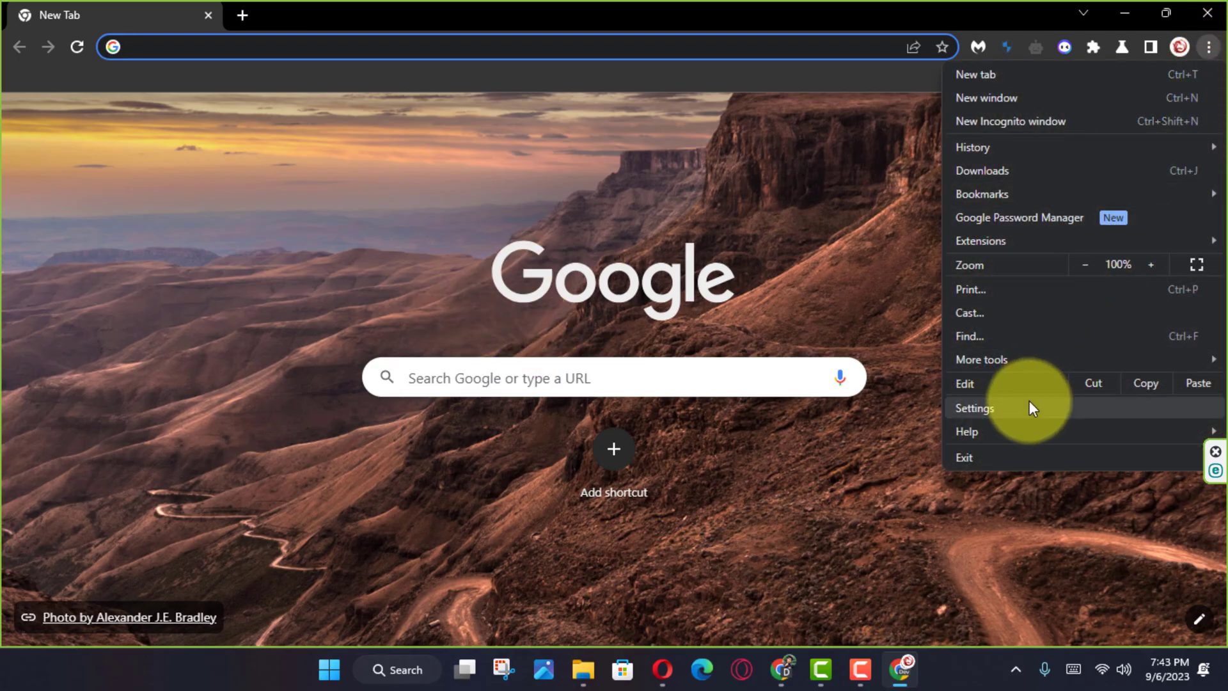
pyautogui.click(975, 408)
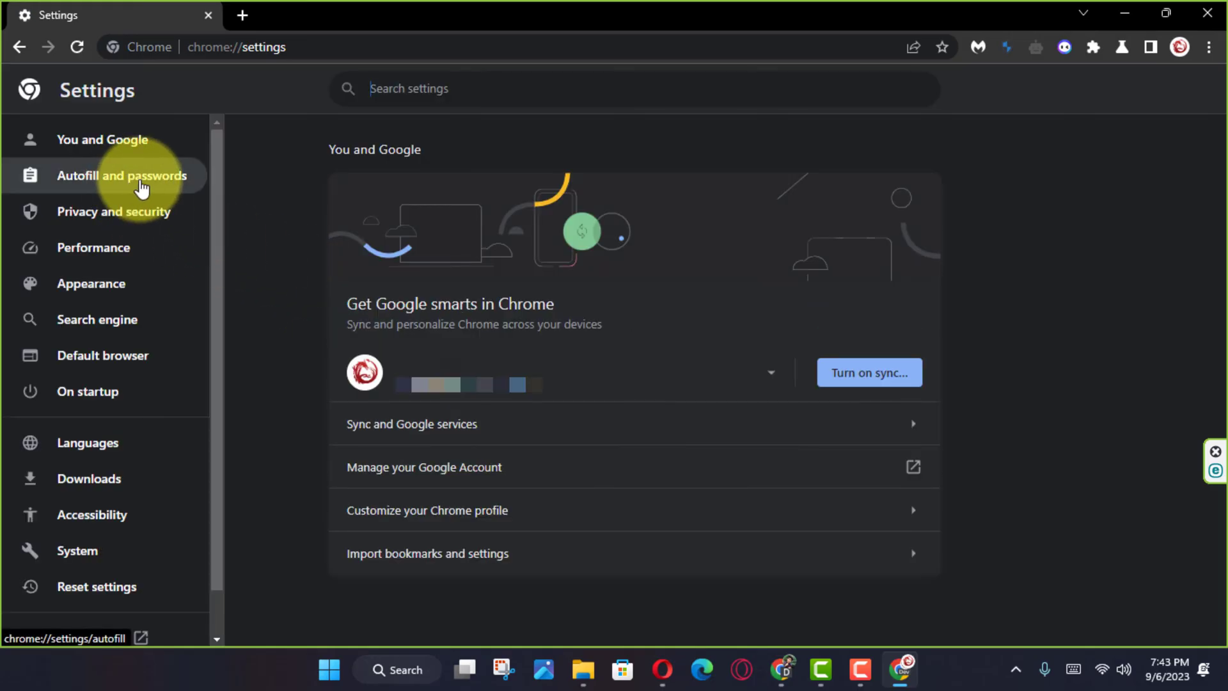
pyautogui.click(121, 175)
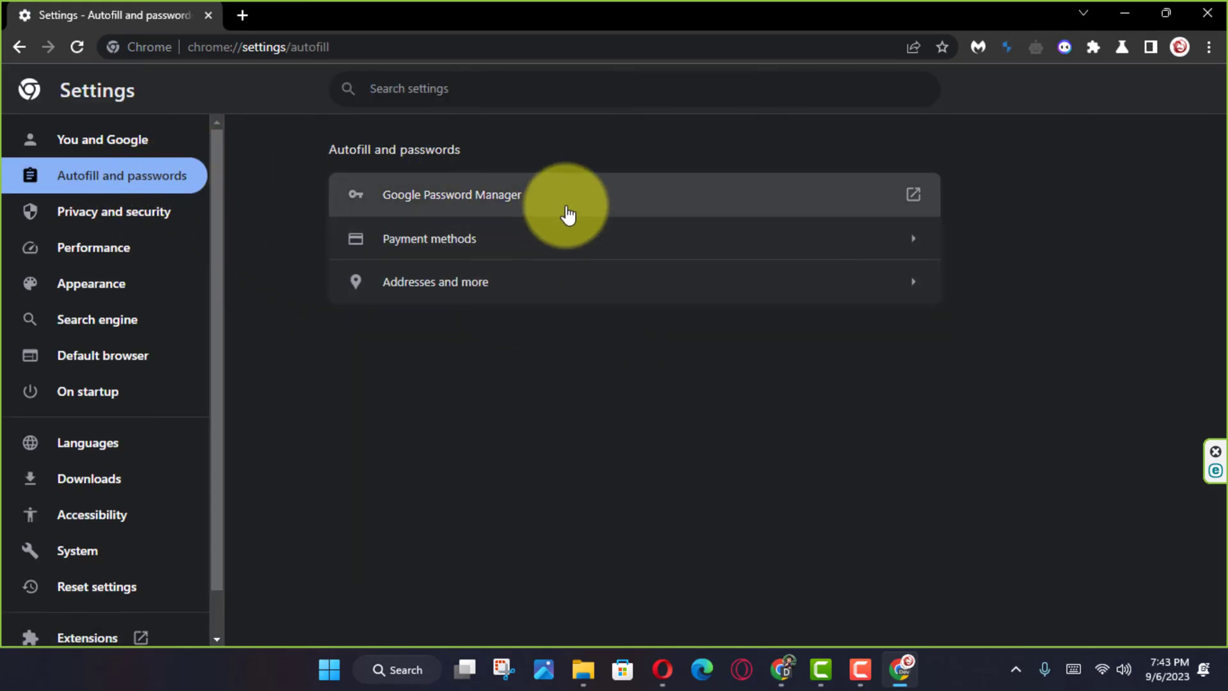
pyautogui.click(450, 194)
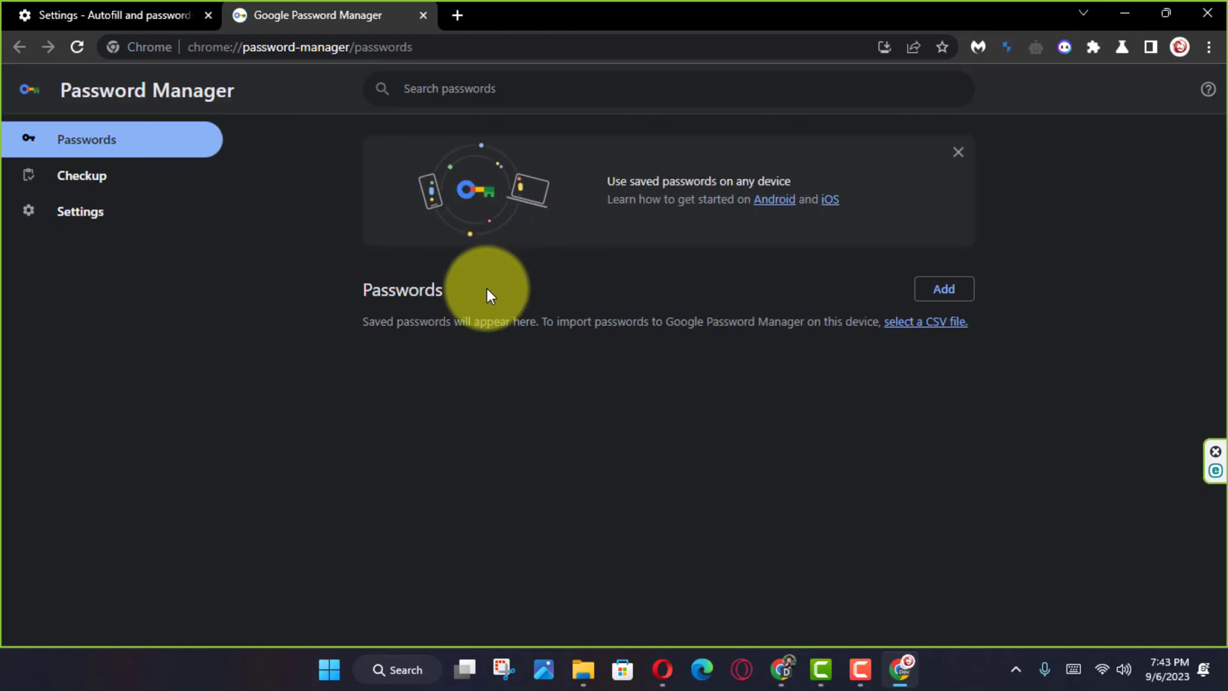
pyautogui.click(79, 211)
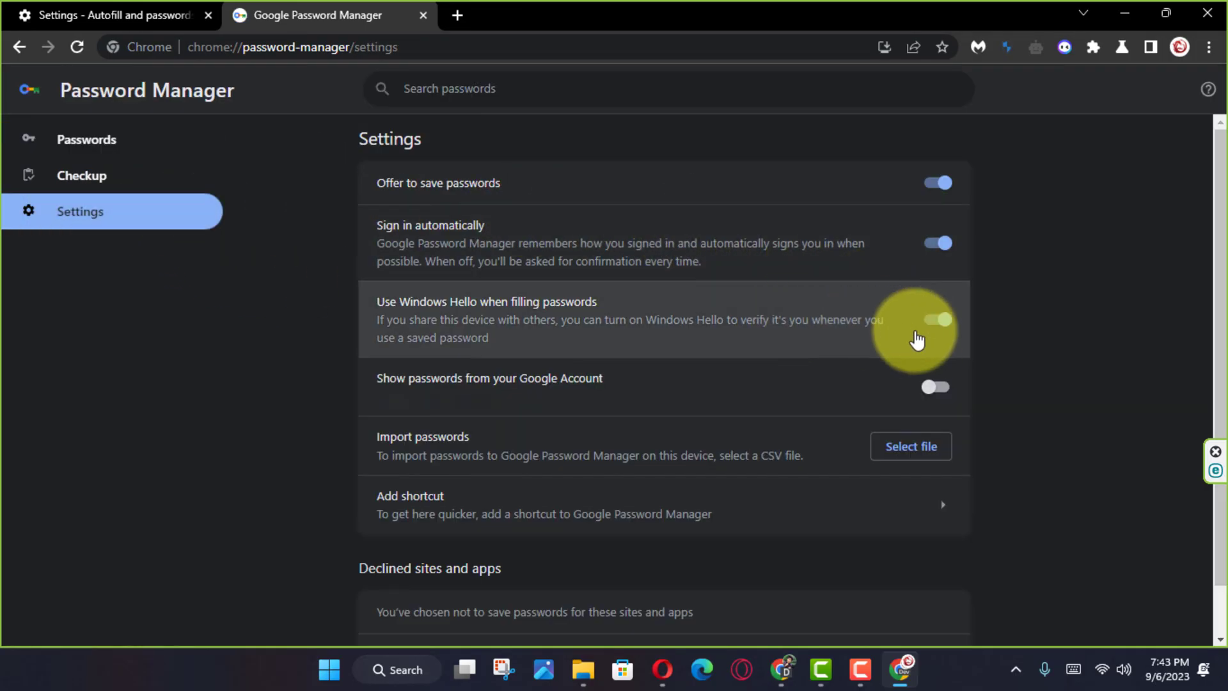
pyautogui.moveTo(724, 344)
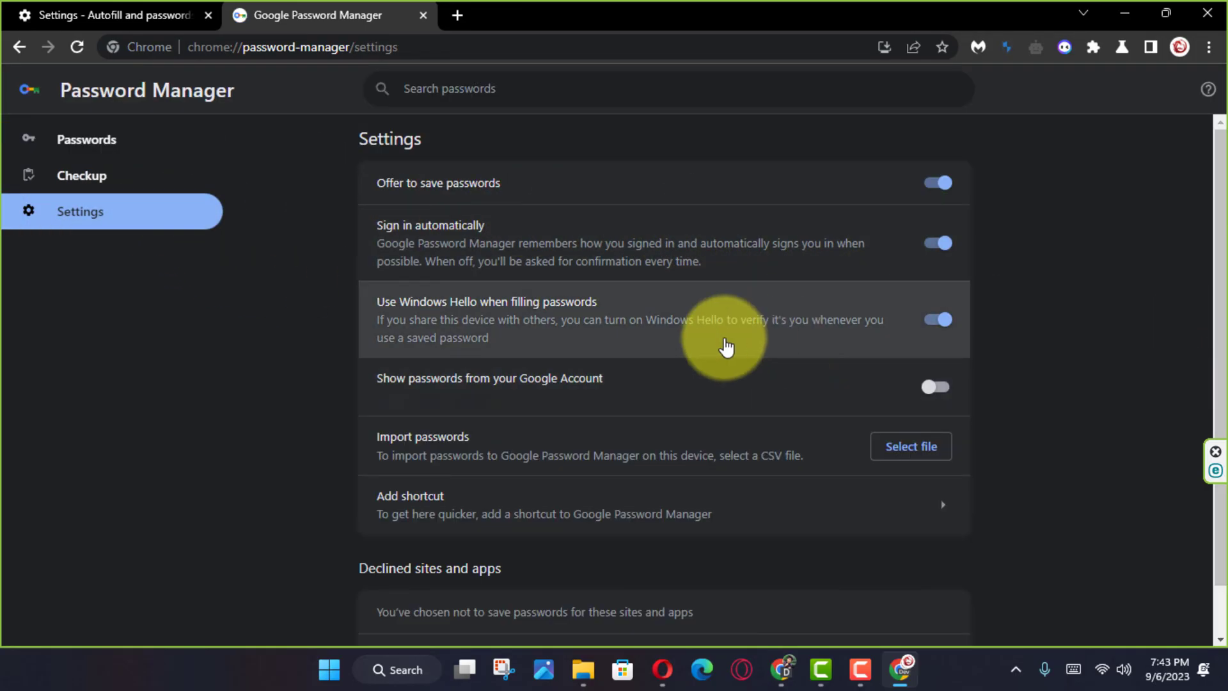
pyautogui.click(936, 320)
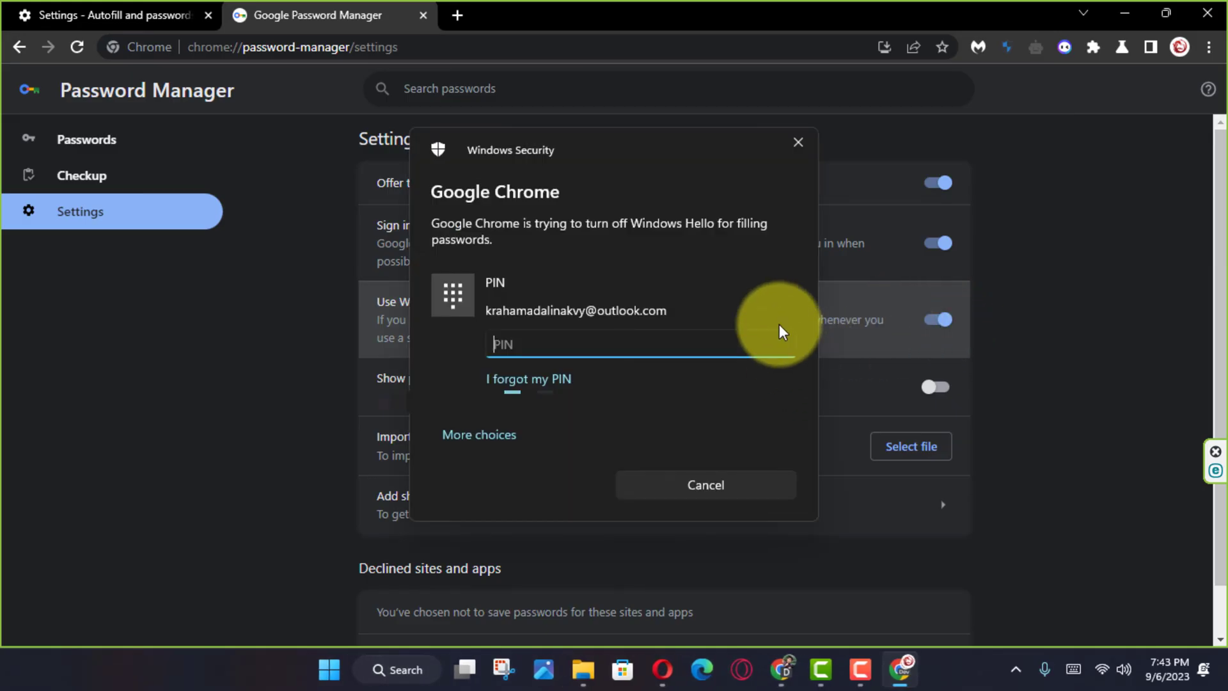
pyautogui.click(703, 485)
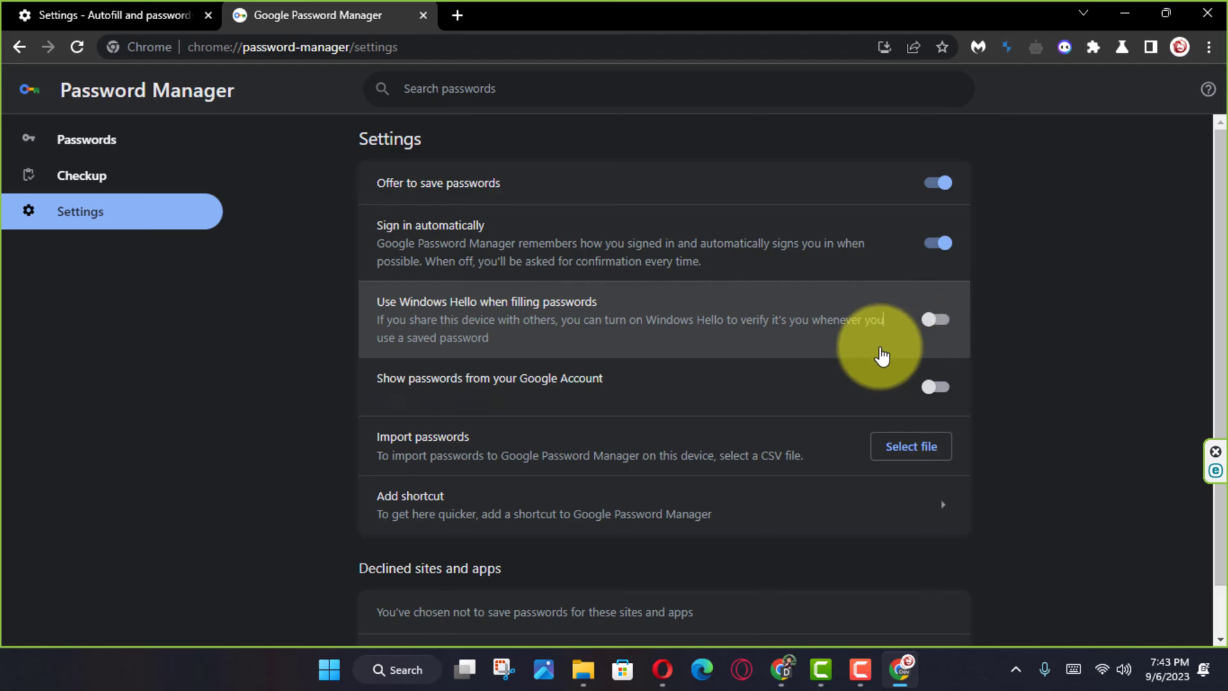
pyautogui.moveTo(556, 383)
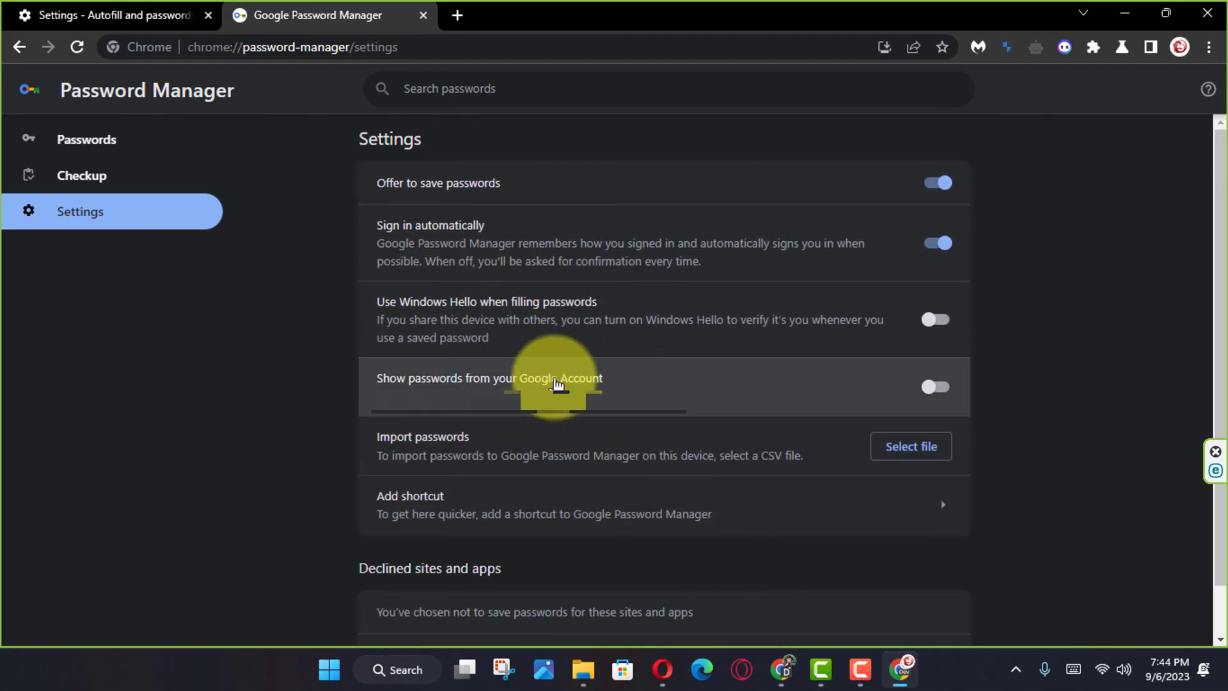
pyautogui.click(936, 320)
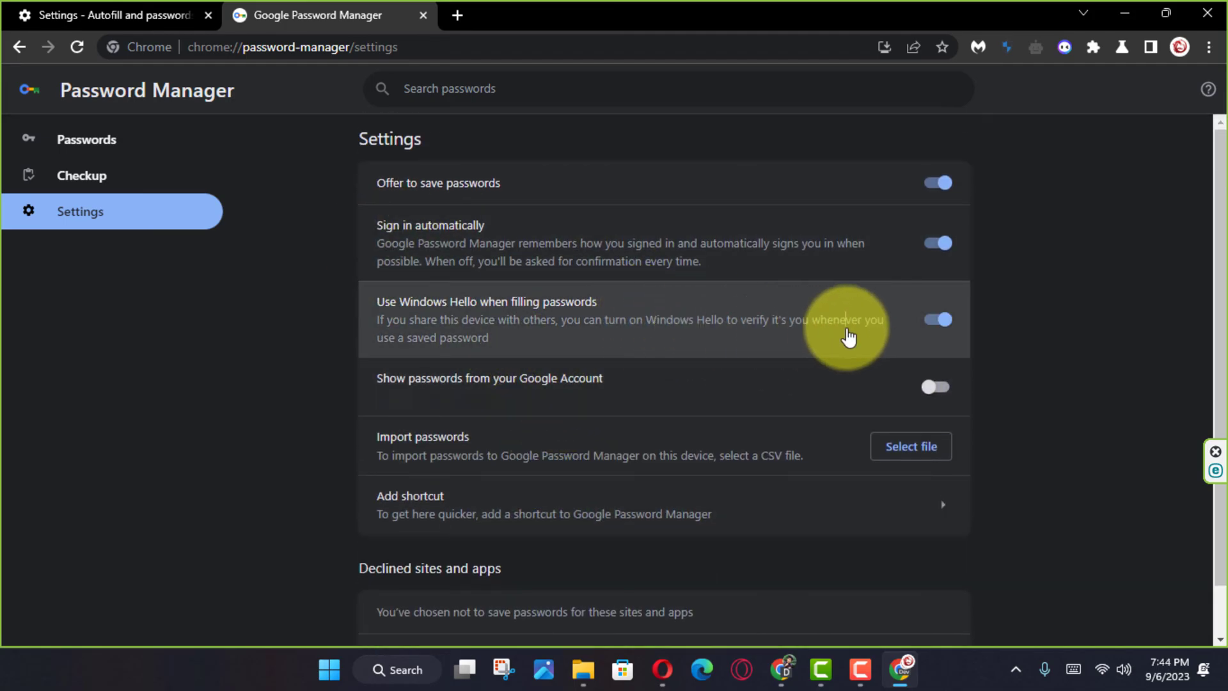
pyautogui.moveTo(937, 319)
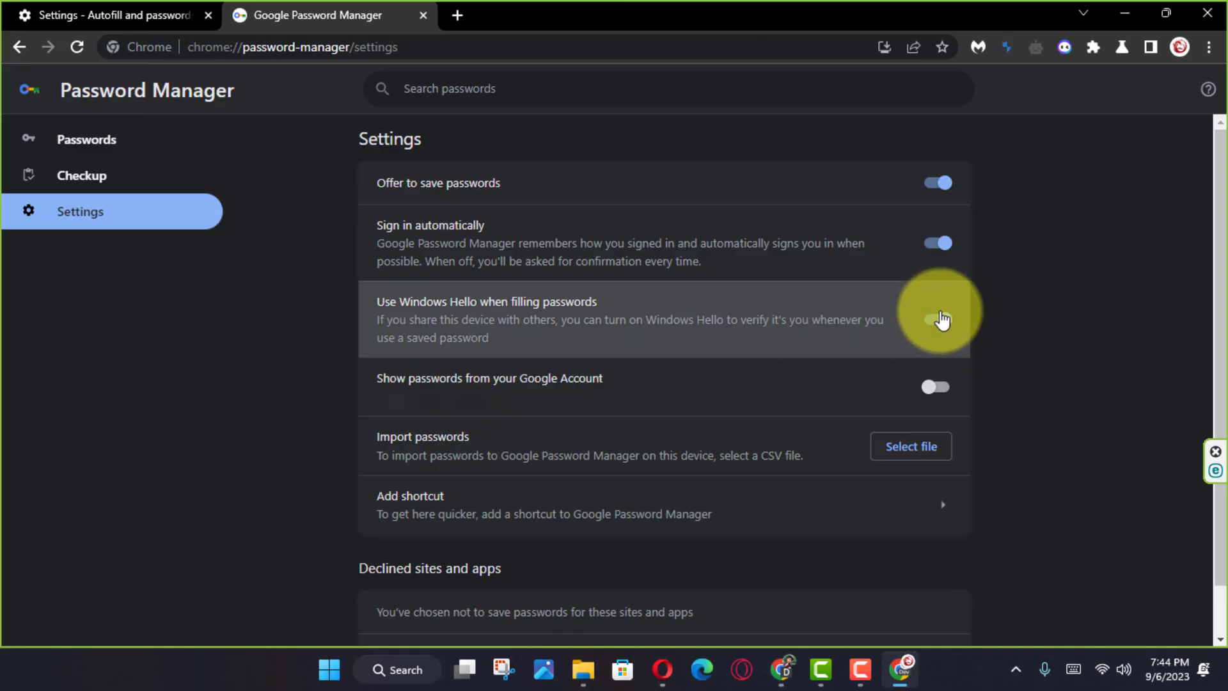
pyautogui.click(936, 319)
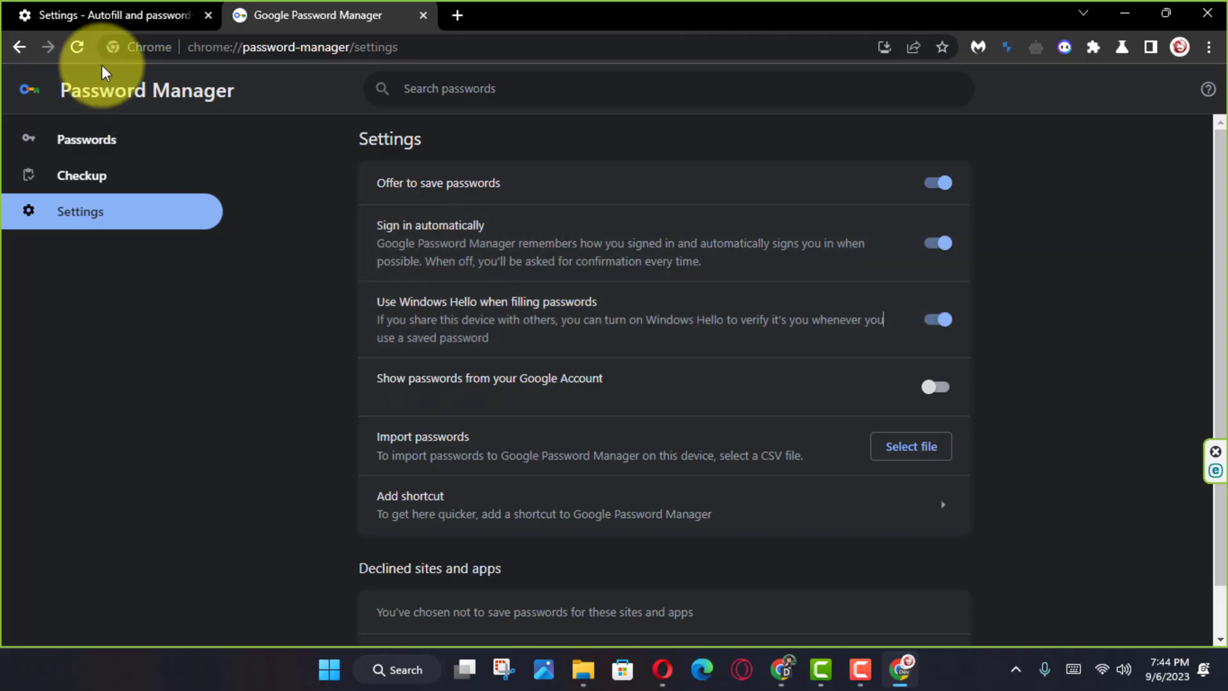
pyautogui.moveTo(837, 292)
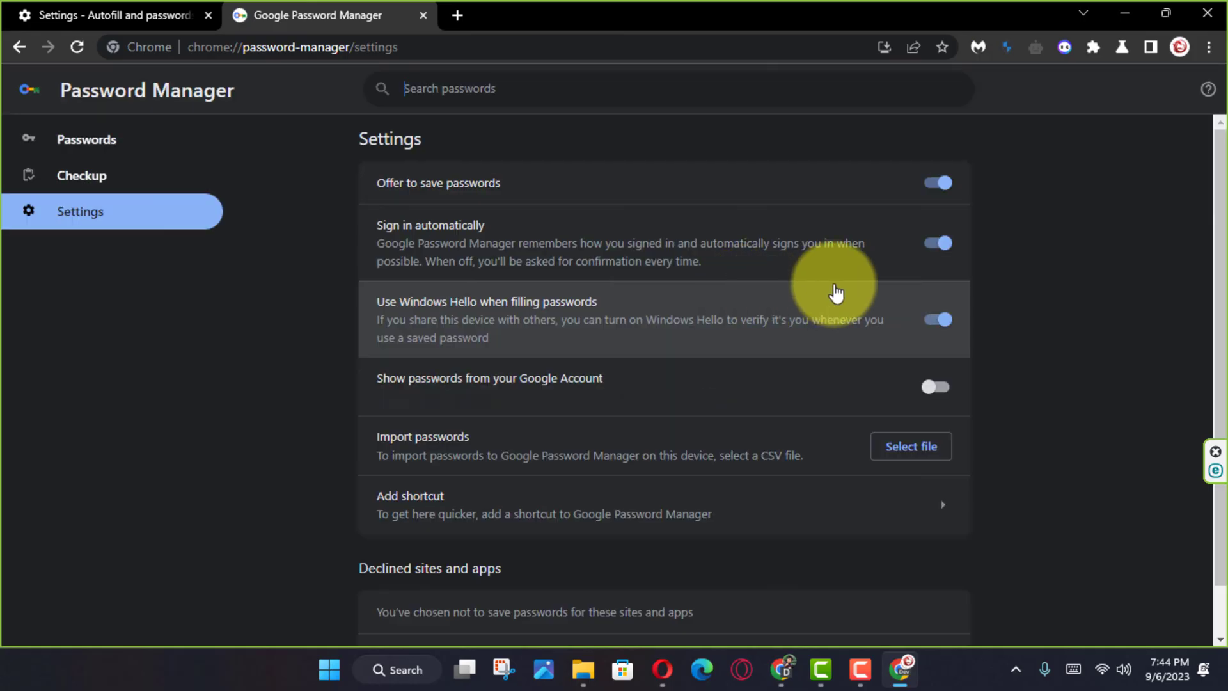